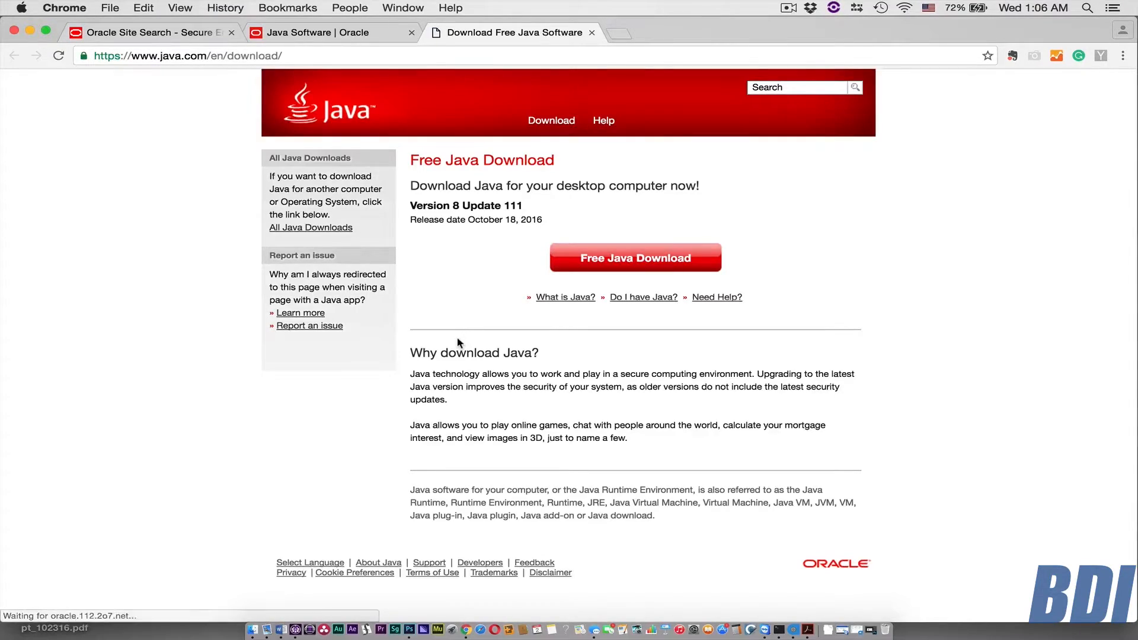
Step: Start the free Java Version 8 Update 111 download from java.com
click(635, 257)
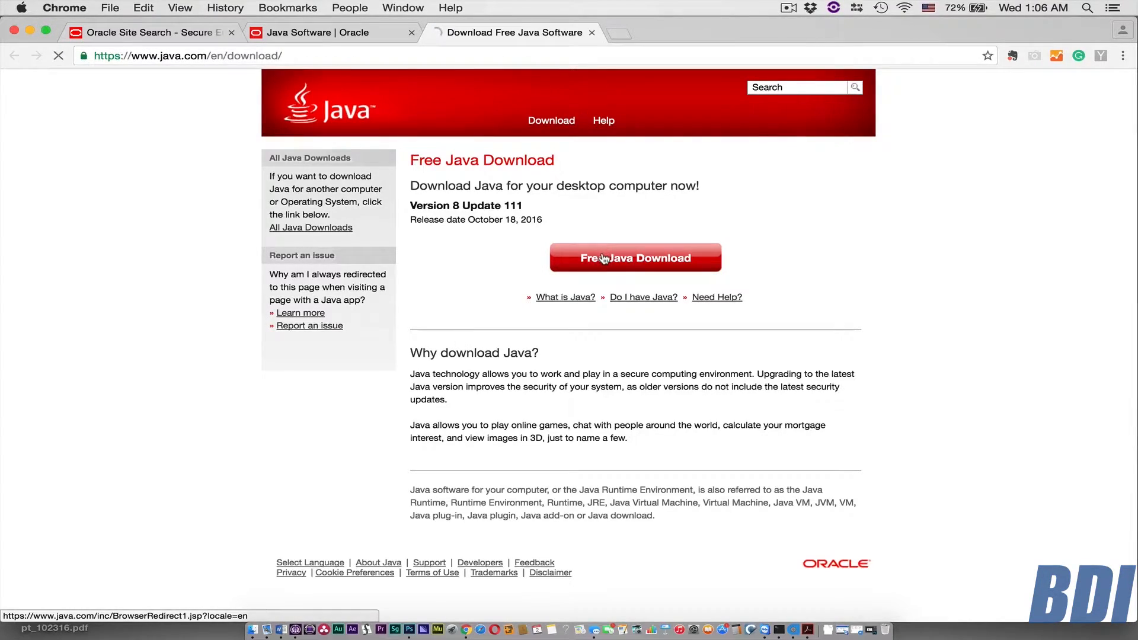
click(635, 258)
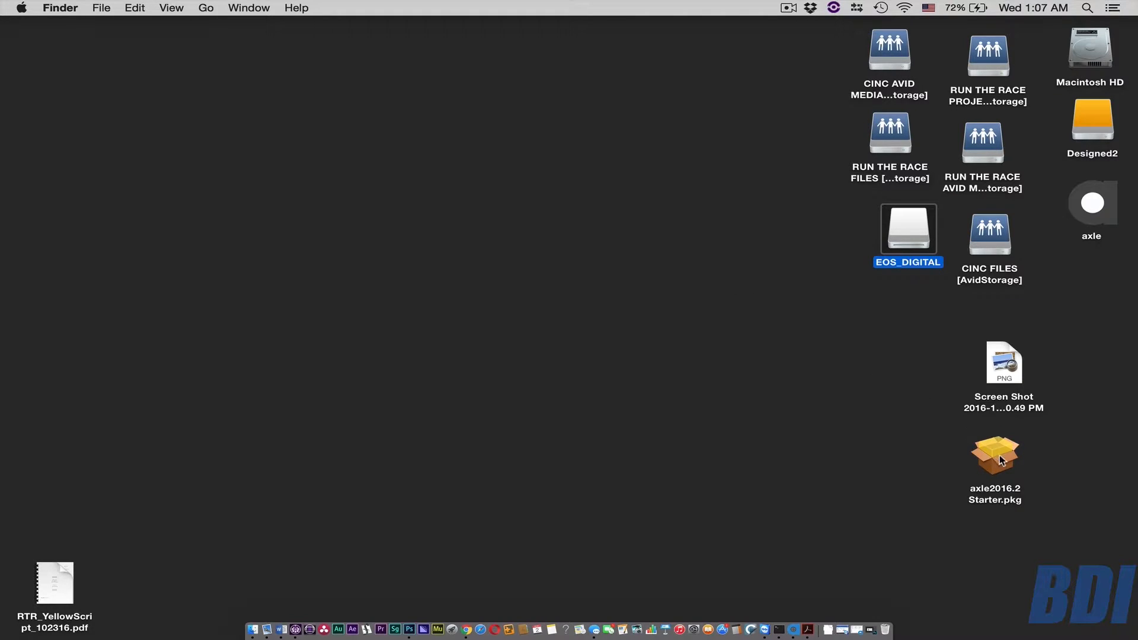
Step: Launch the axle2016.2 Starter.pkg installer from the desktop
double_click(995, 452)
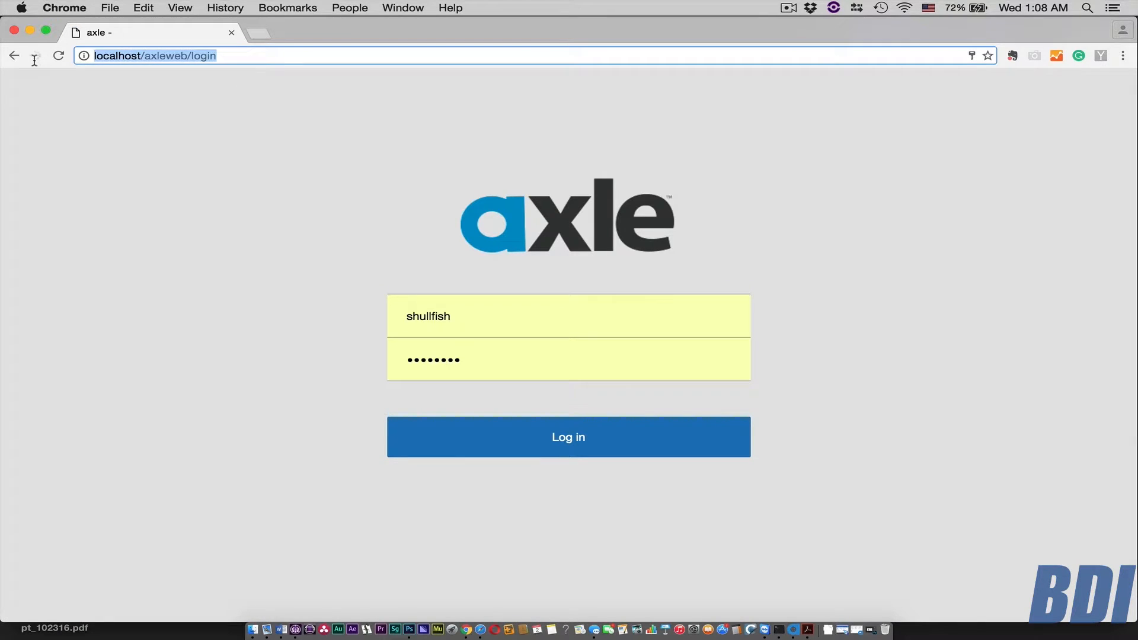
Step: Log in to local axle, pass License setup, and reach Manage Catalogs
click(569, 436)
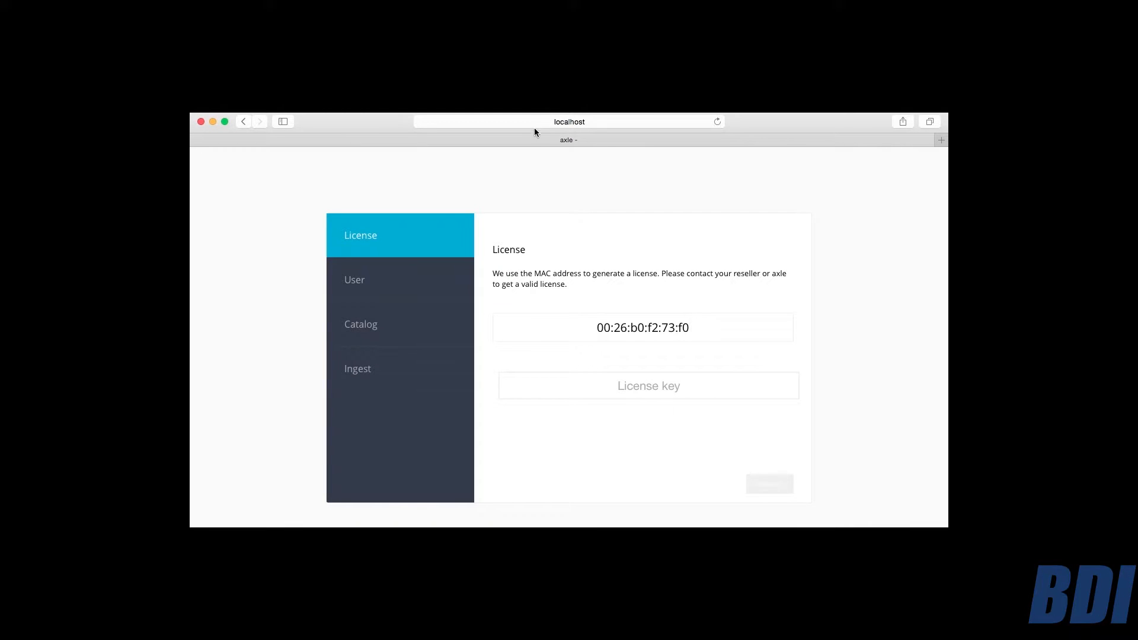
click(569, 121)
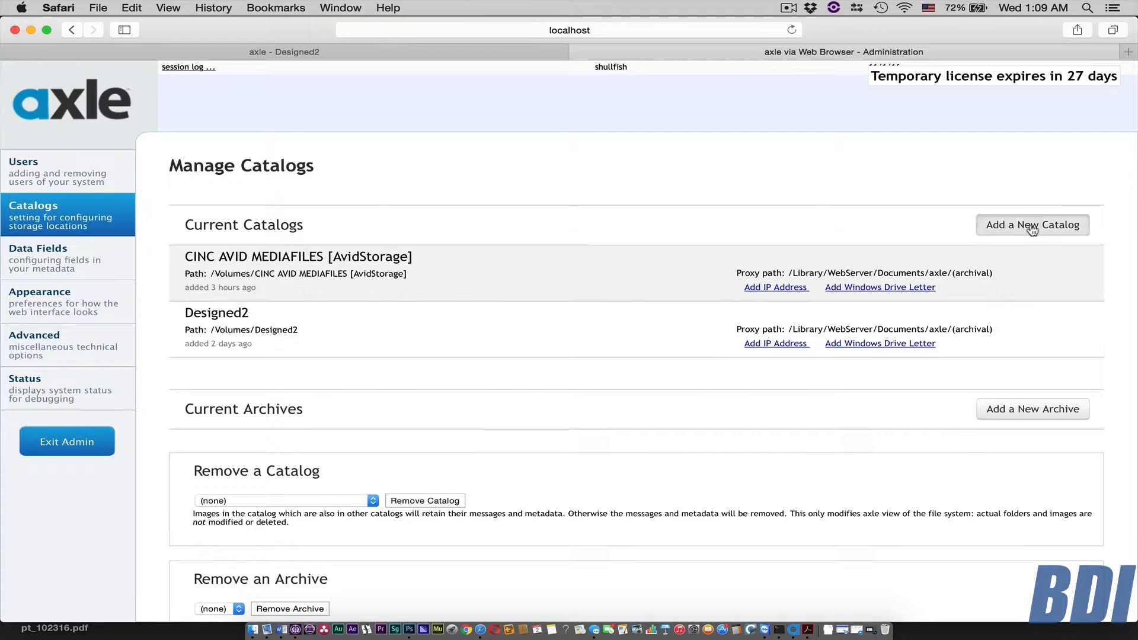
Step: Add a new catalog with the CINC AVID MEDIAFILES volume as its path
click(1032, 224)
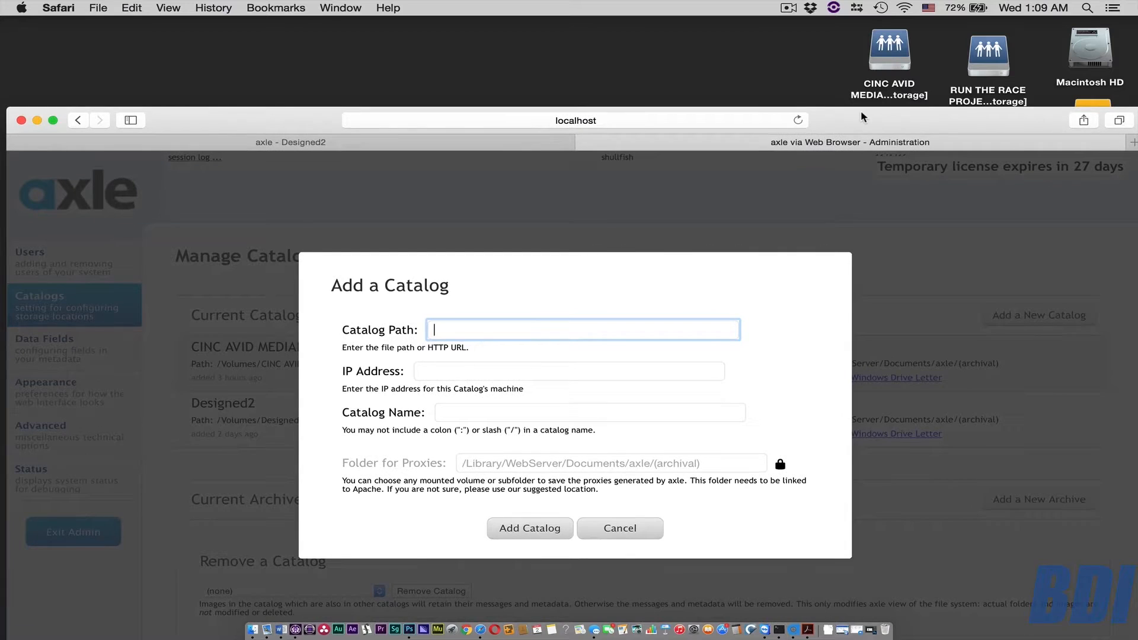
drag(889, 49, 589, 329)
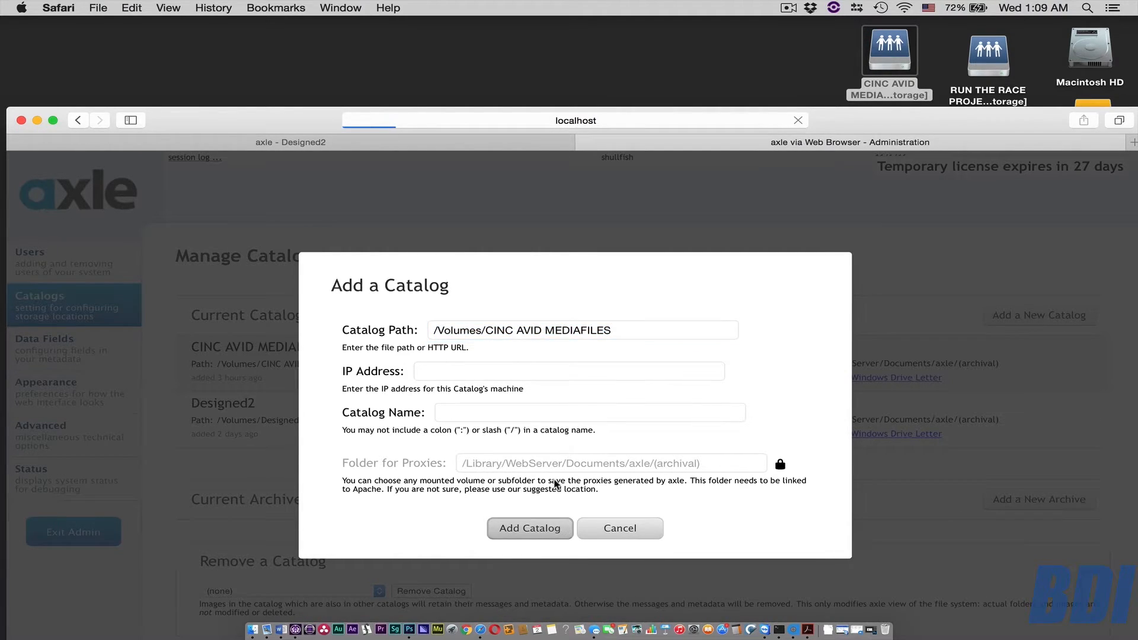
click(530, 527)
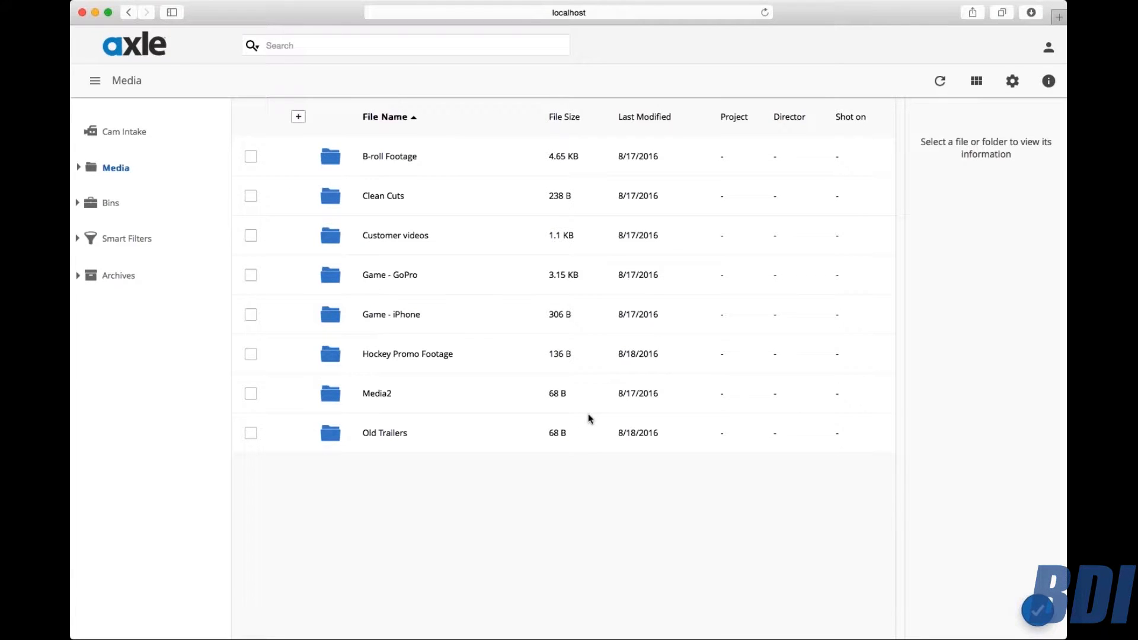
mouse_move(601, 508)
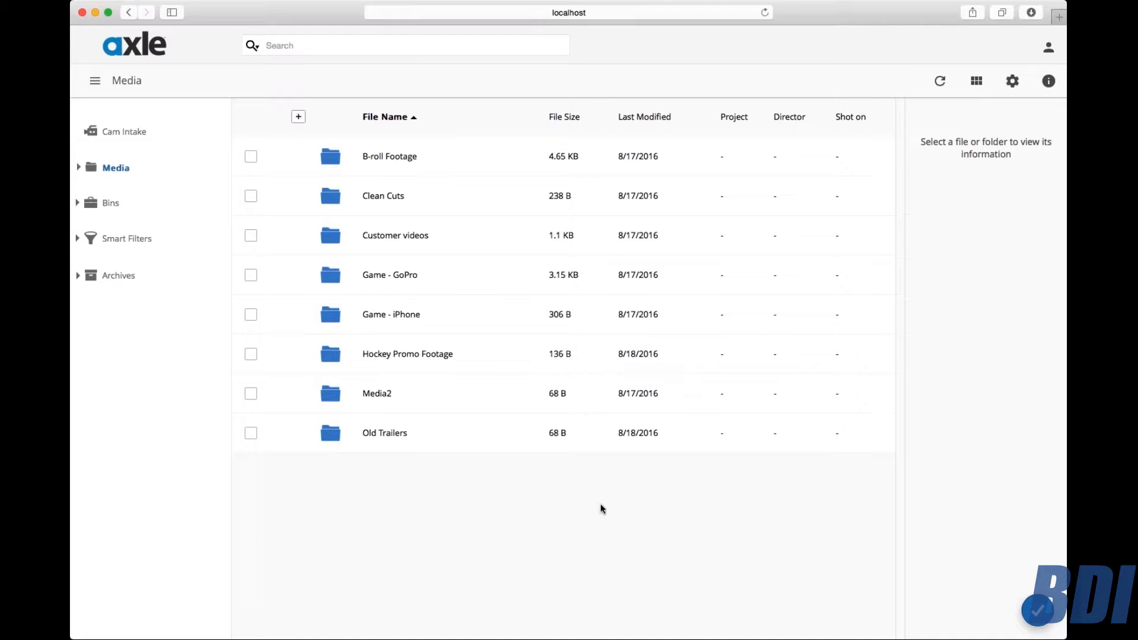
mouse_move(581, 503)
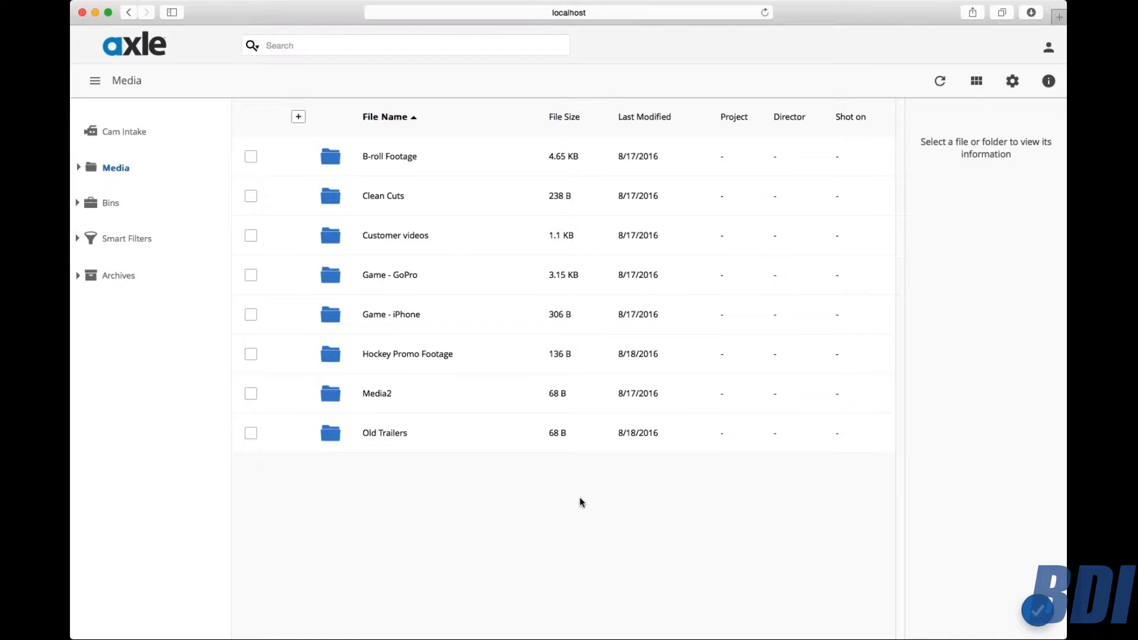
mouse_move(441, 332)
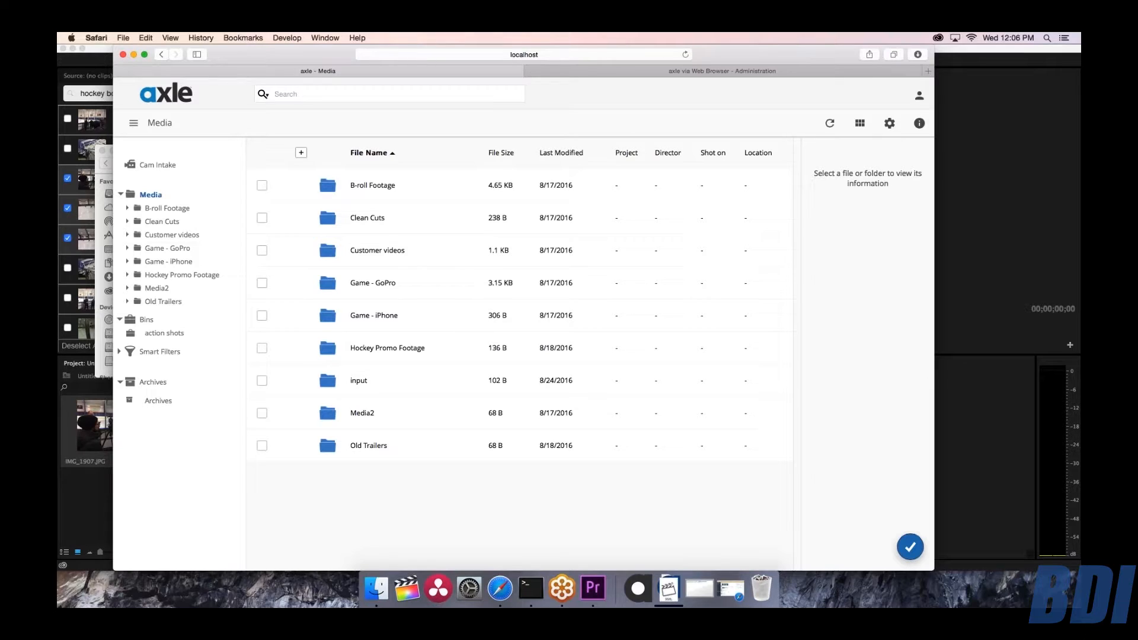
mouse_move(345, 194)
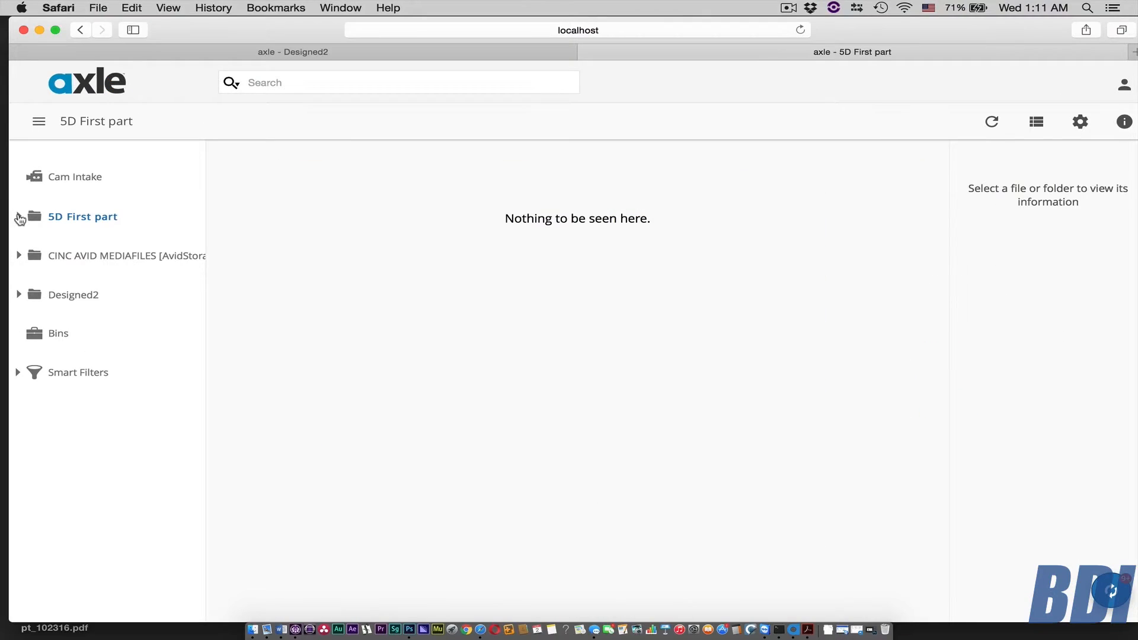
Step: Look up the Mac's IP, open 192.168.1.14, and log in to browse Designed2
click(20, 8)
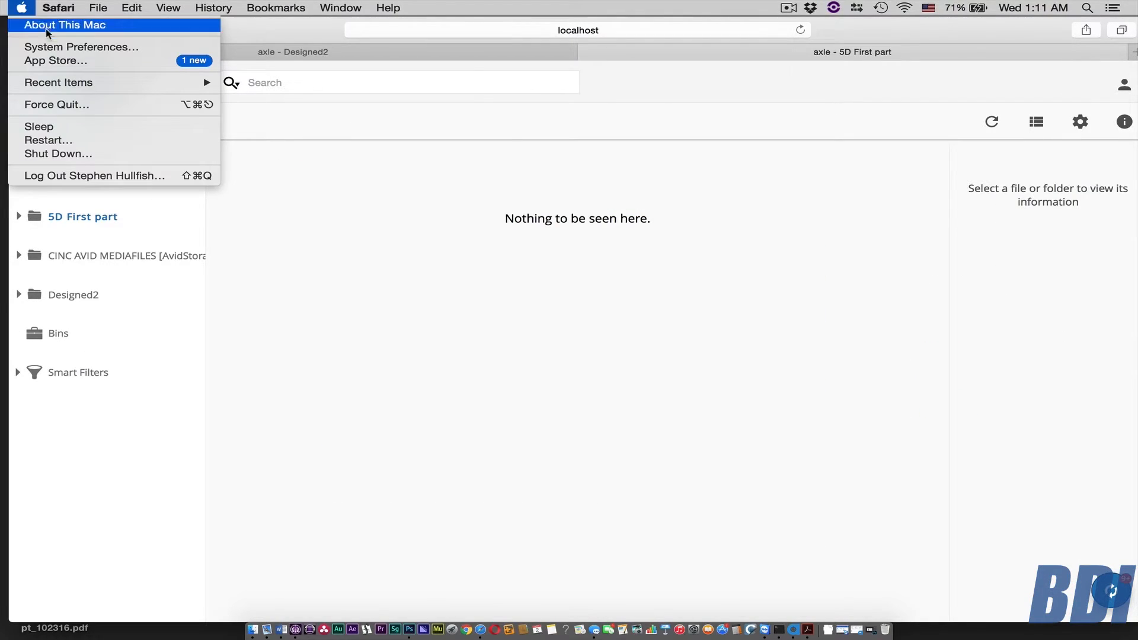
click(81, 47)
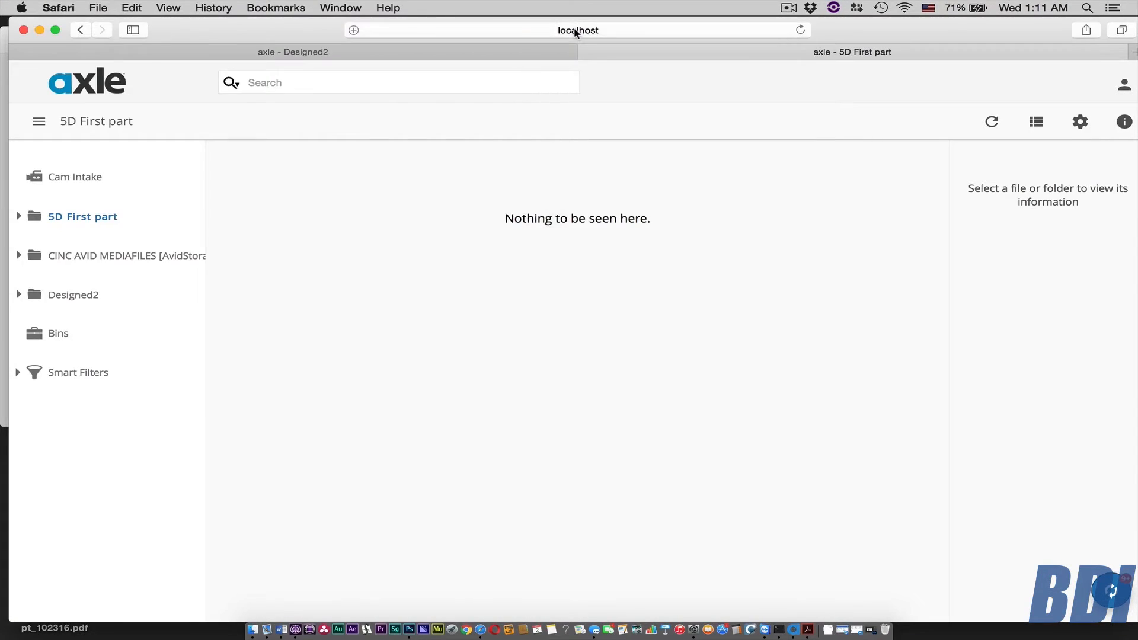
text(192.168.1.14/)
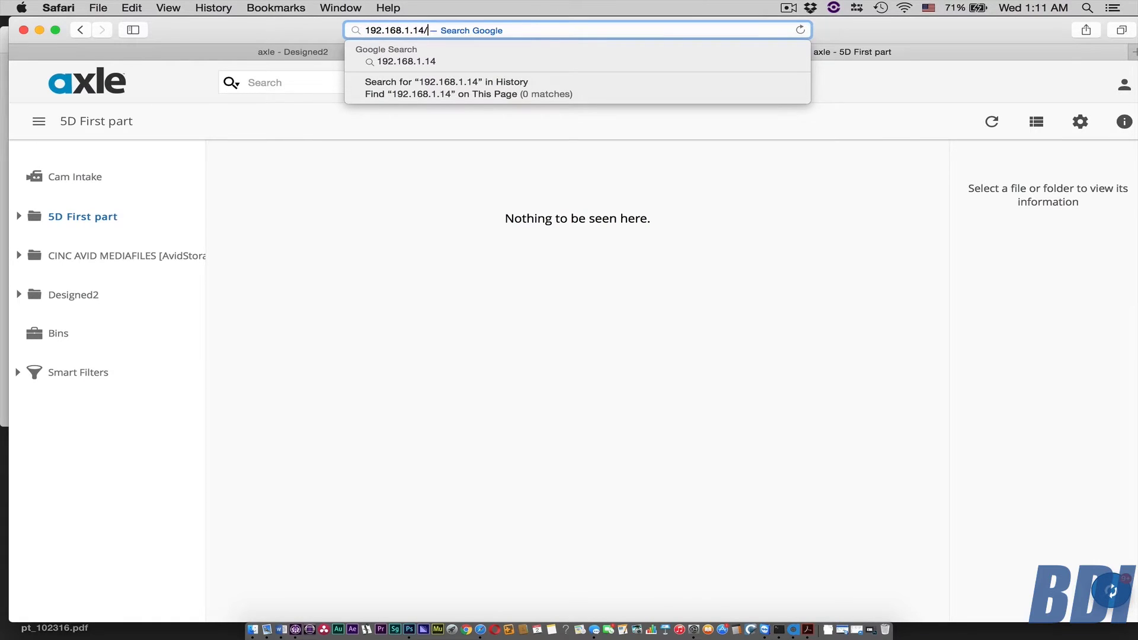
text(axle)
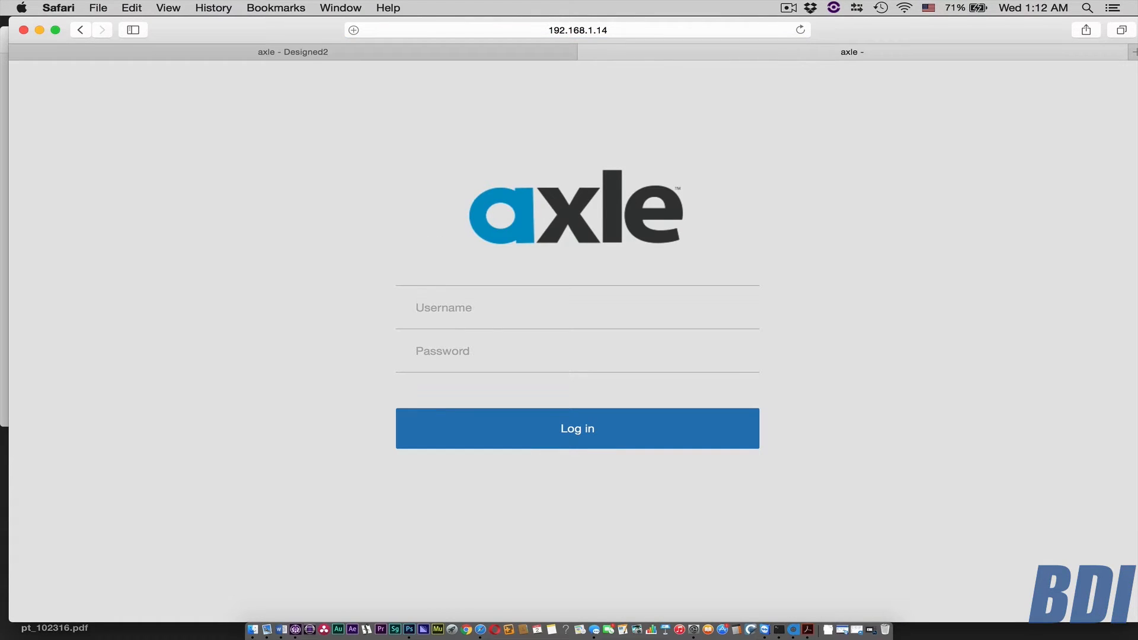
click(577, 428)
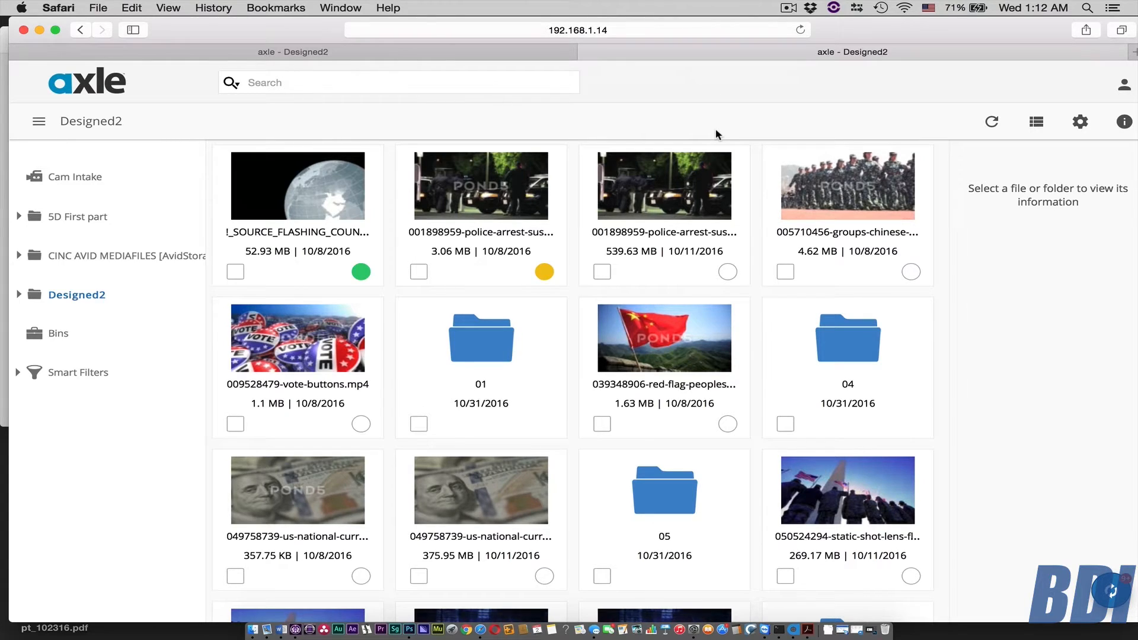
mouse_move(969, 288)
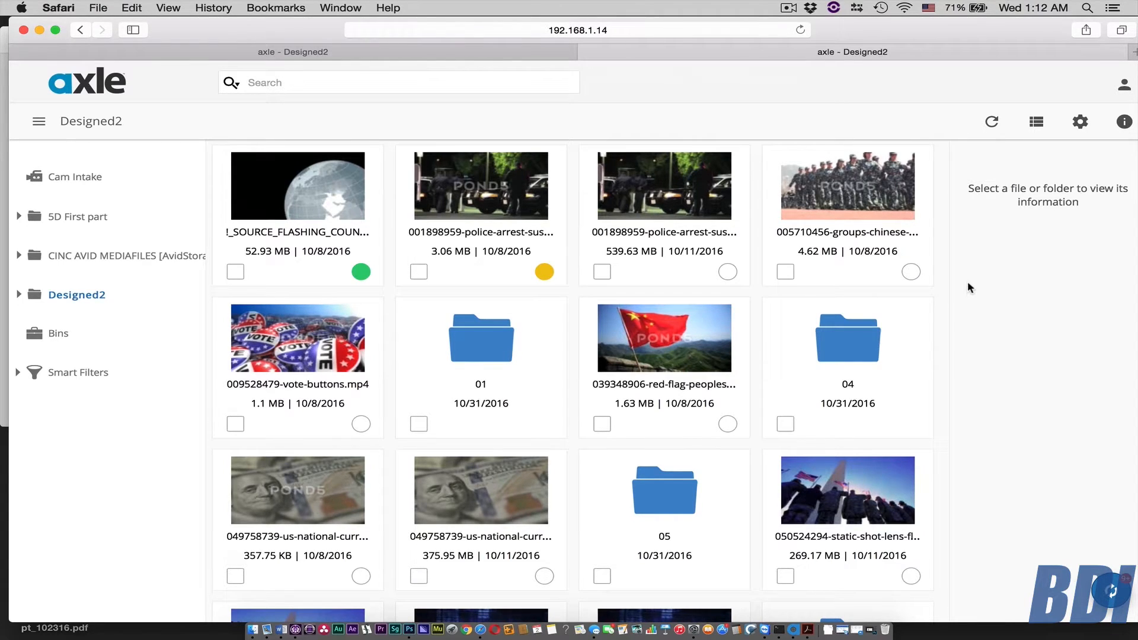
mouse_move(226, 419)
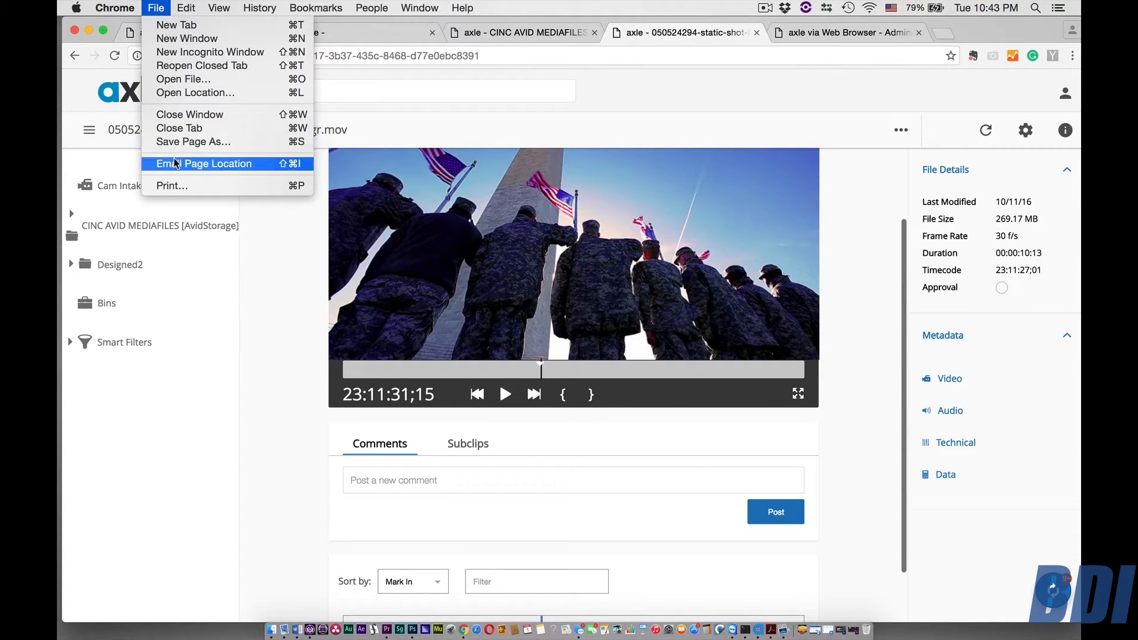
Step: Email the 050524294 clip's page link to the client address 'bigclie…'
click(210, 163)
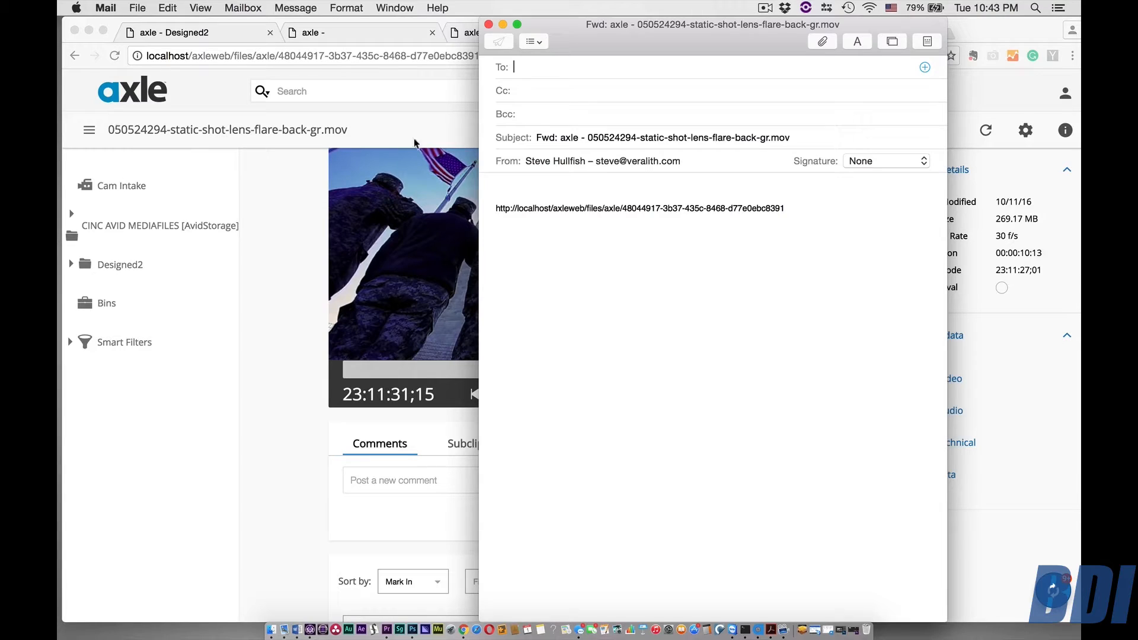
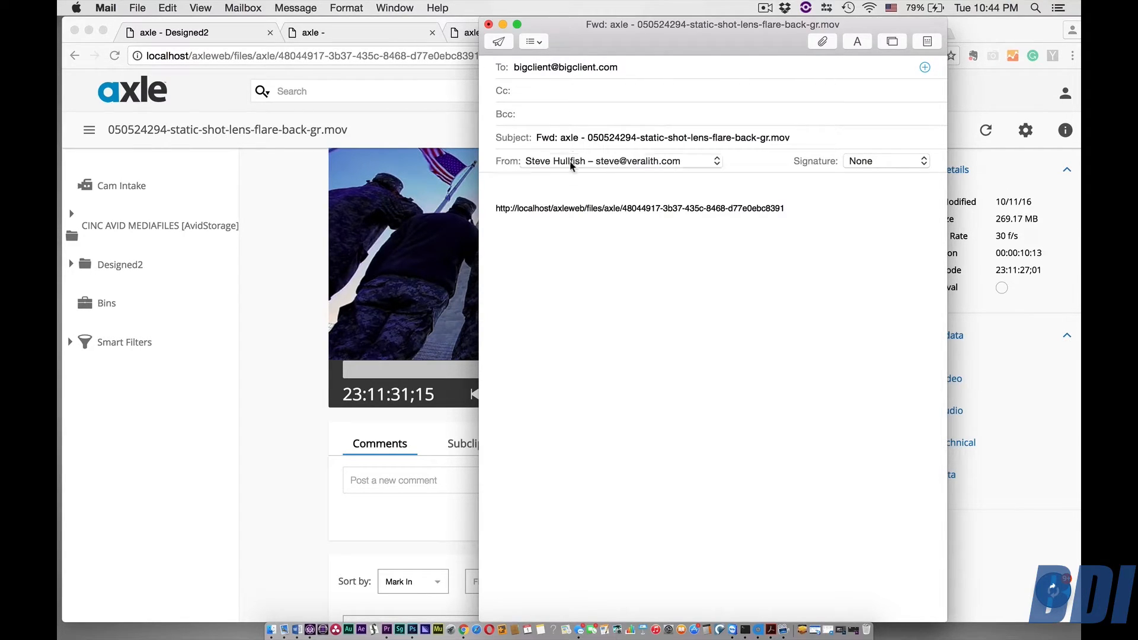
triple_click(639, 208)
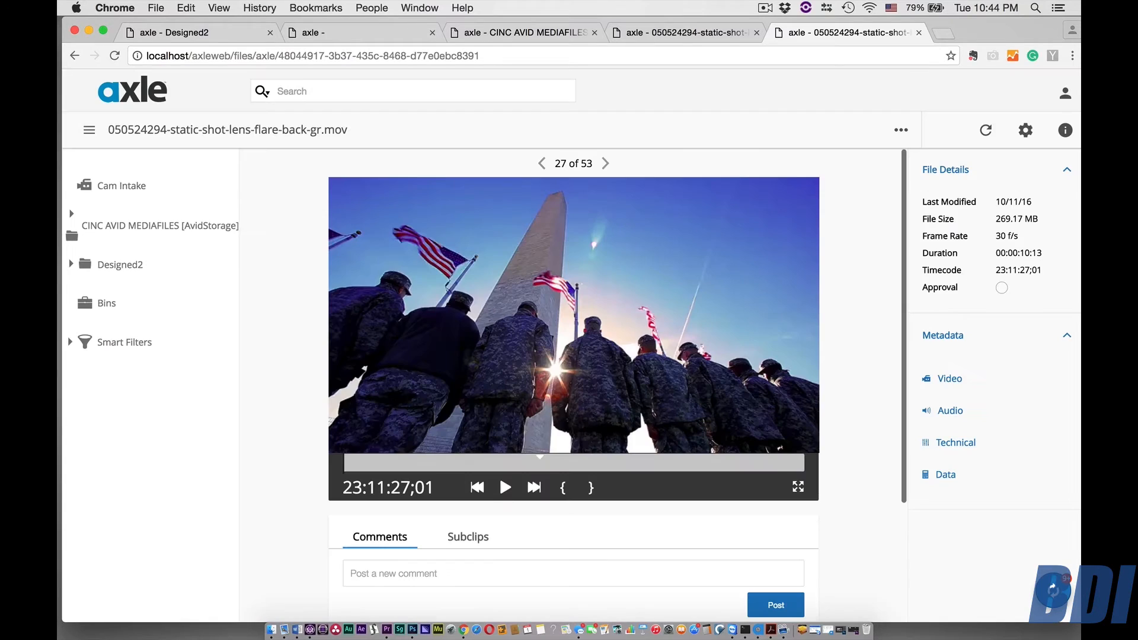
mouse_move(296, 216)
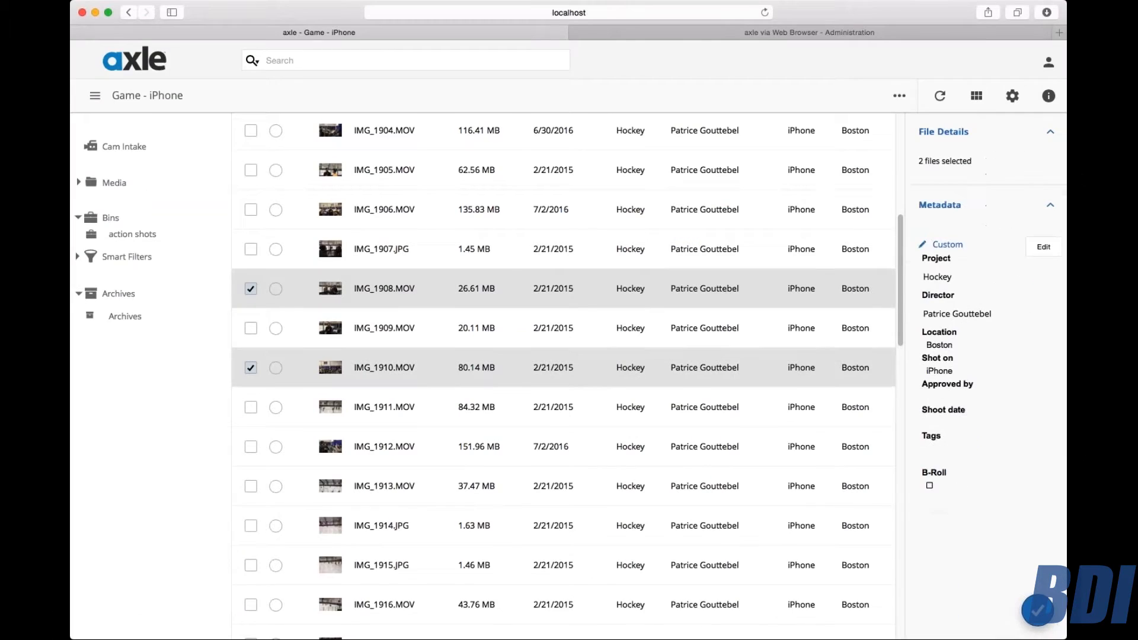
Step: Archive IMG_1908.MOV and IMG_1910.MOV; add CINC AVID MEDIAFILES to the assistant editor's folders
click(898, 95)
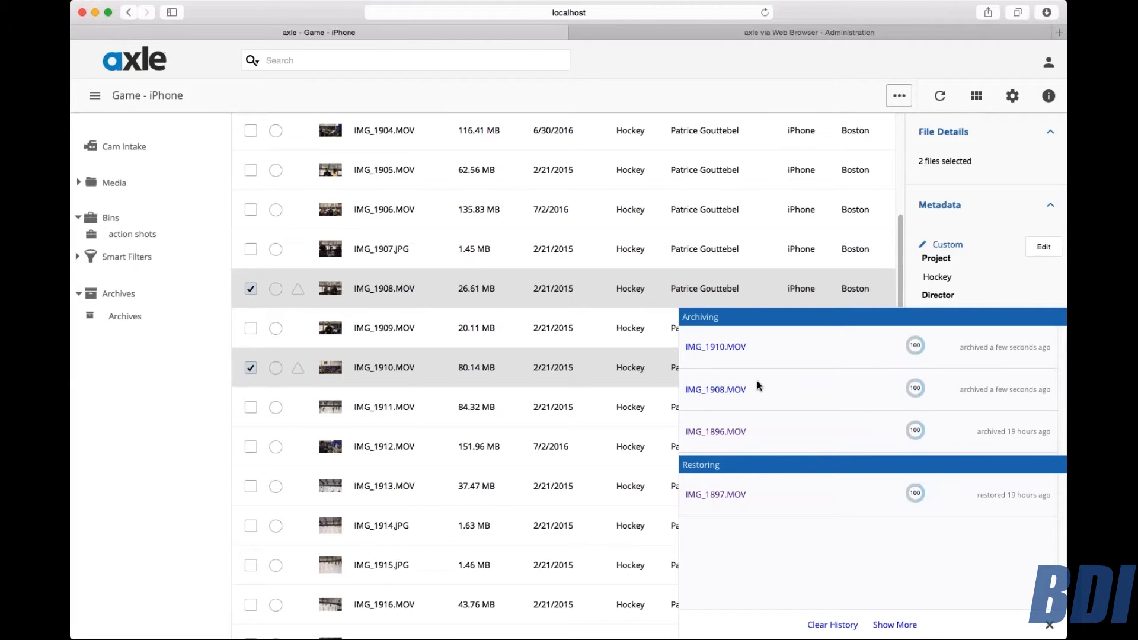
mouse_move(985, 532)
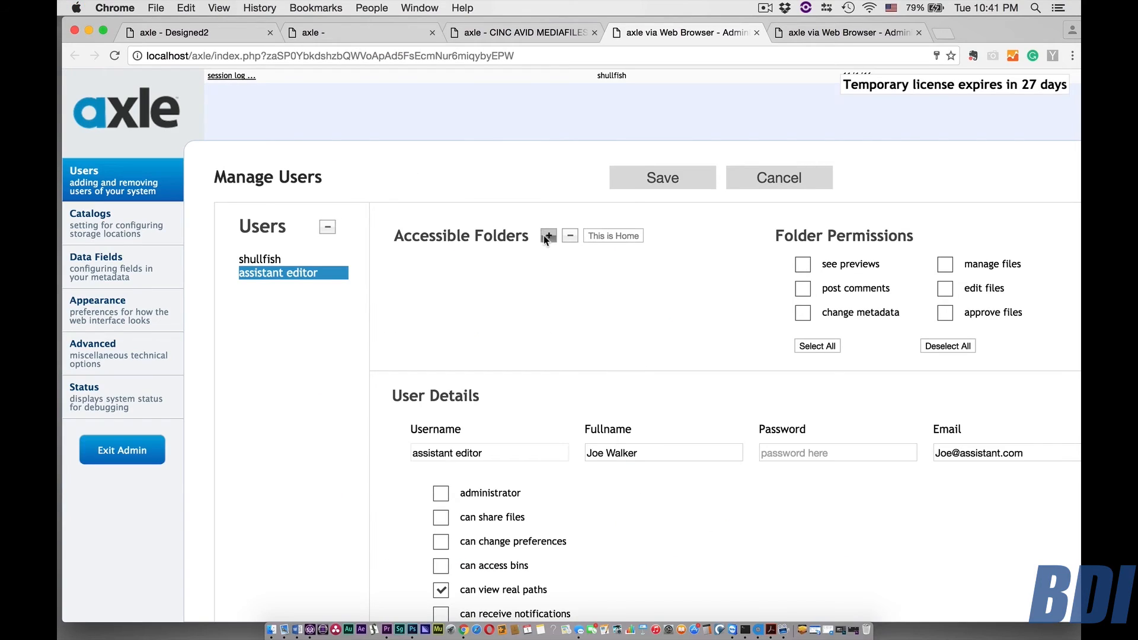
click(548, 235)
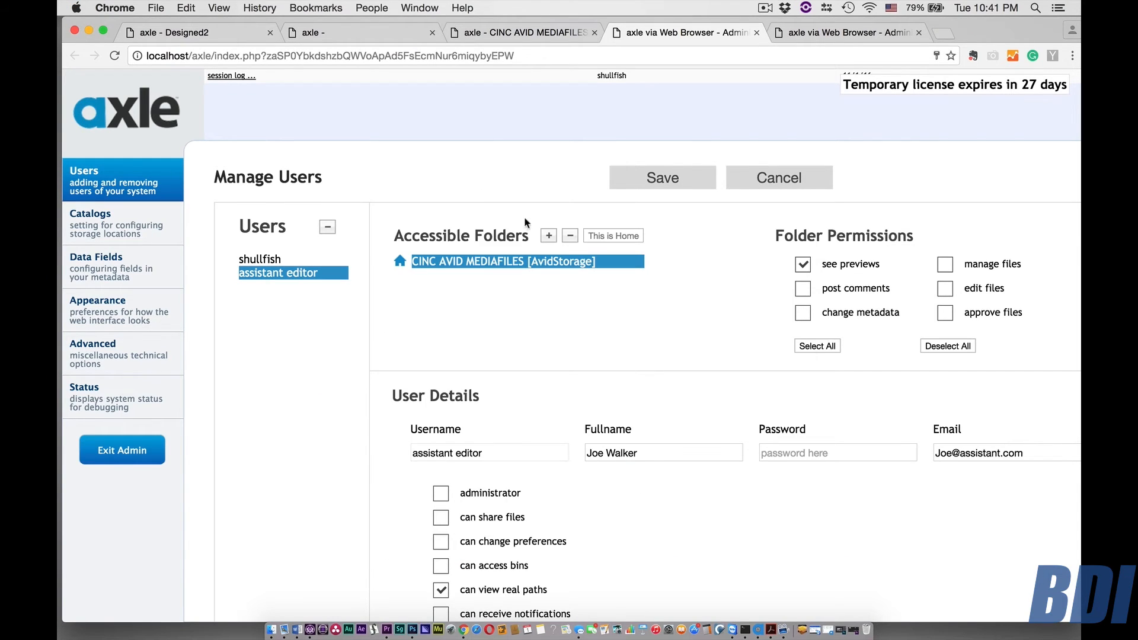